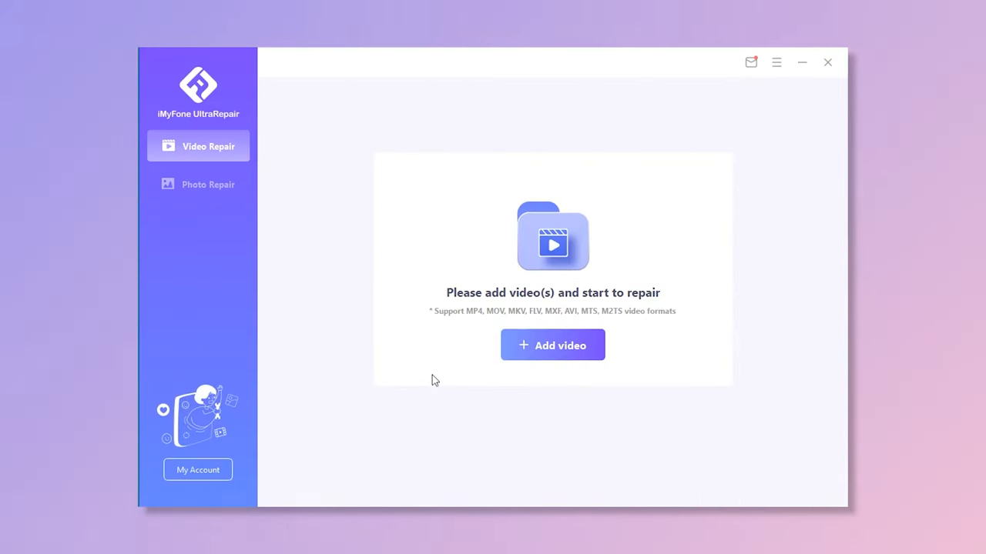
mouse_move(234, 203)
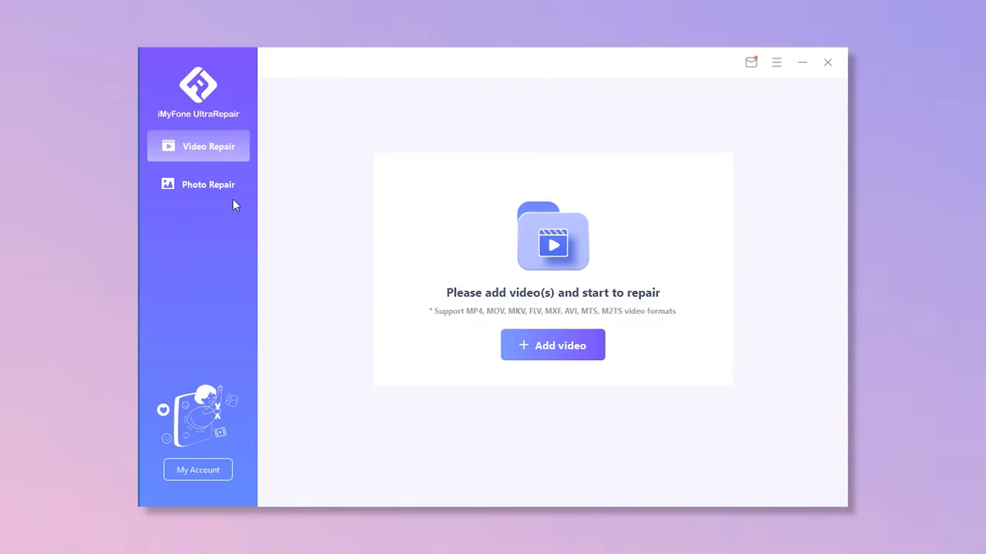
Step: Switch from video to Photo Repair and start adding corrupted photos
click(197, 185)
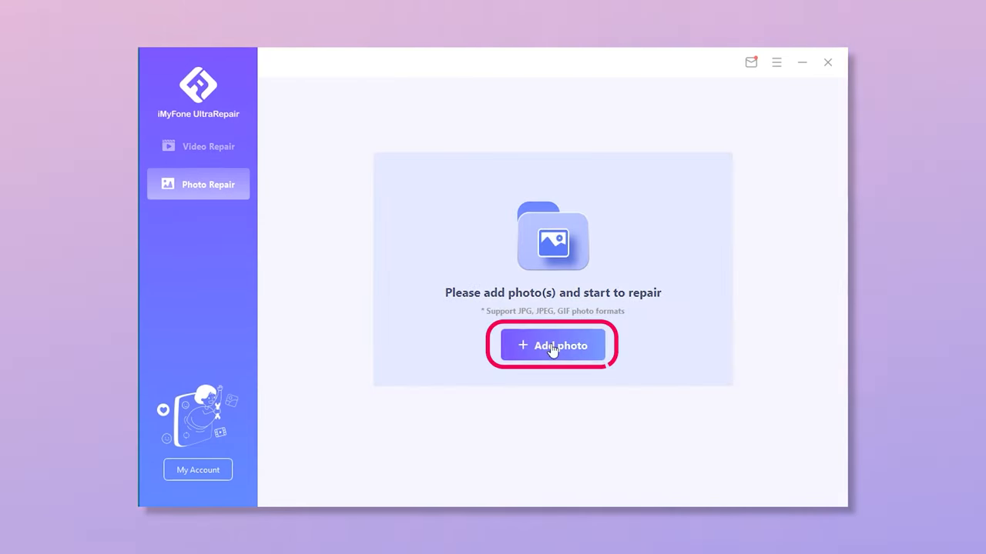
click(553, 345)
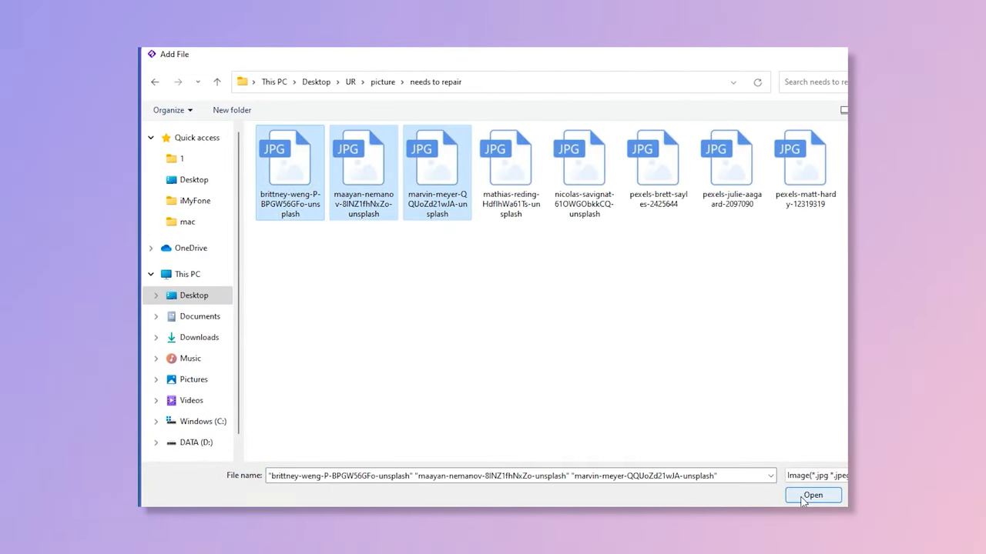
Step: Load the first three JPG files from the needs to repair folder for repair
click(814, 496)
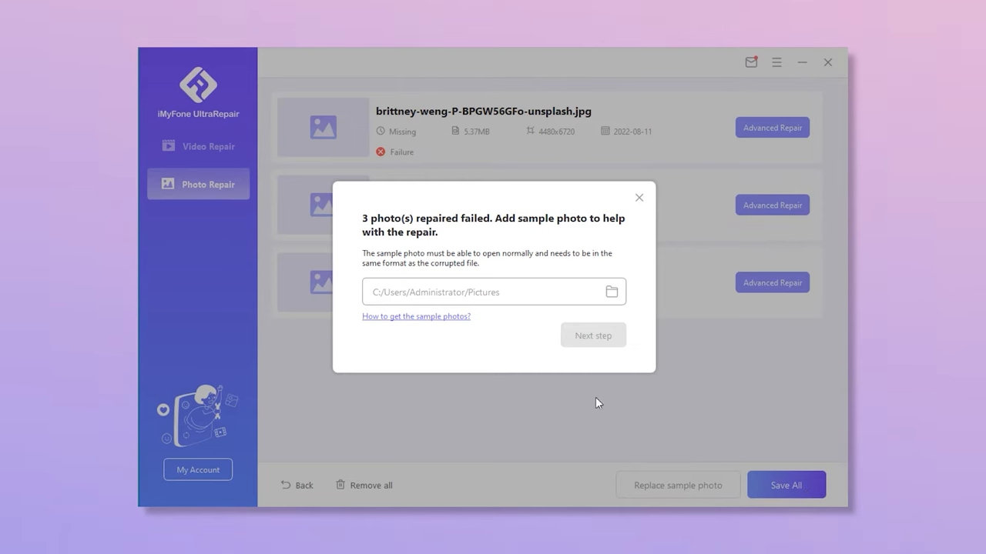
mouse_move(619, 231)
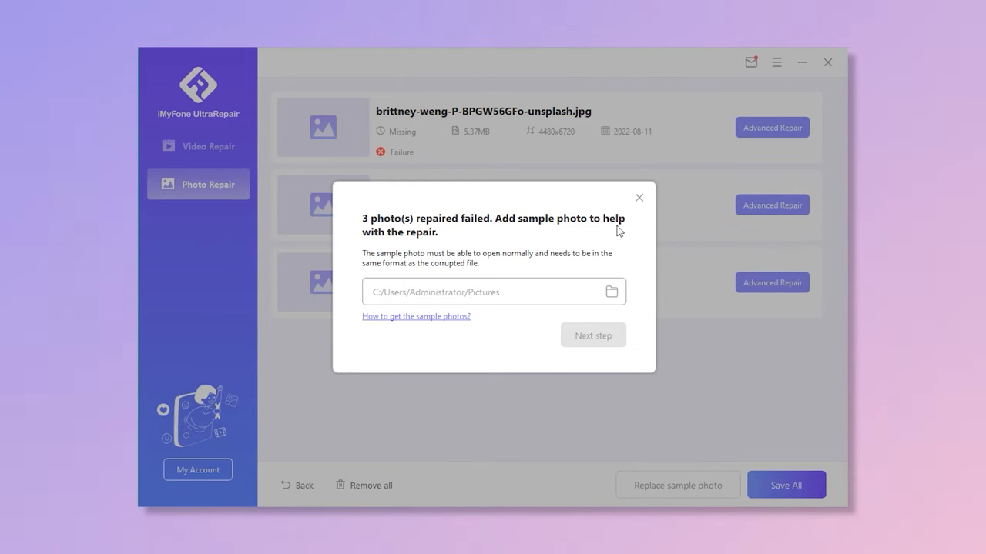
Step: Supply a sample photo from the desktop folders so all three failed photos repair successfully
click(611, 292)
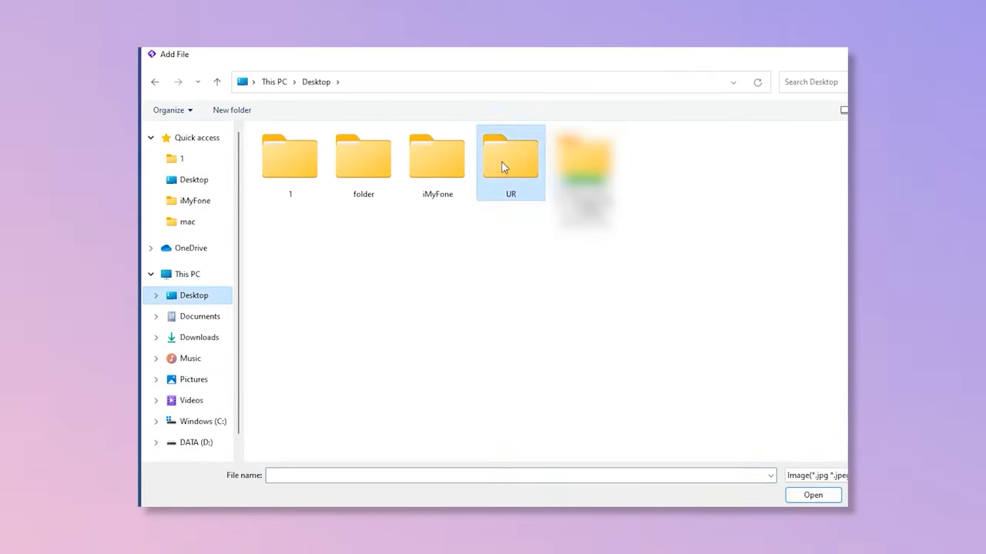
click(813, 496)
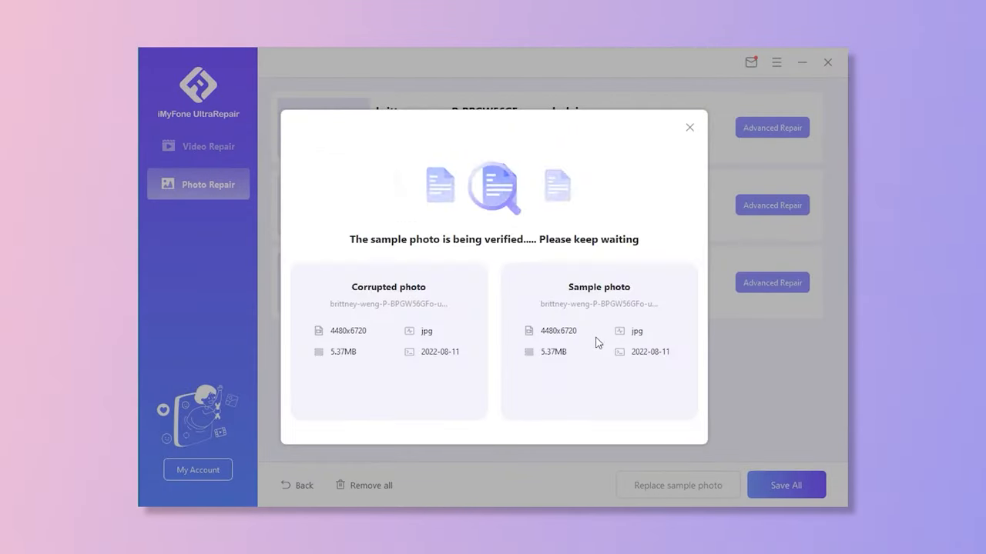
click(785, 485)
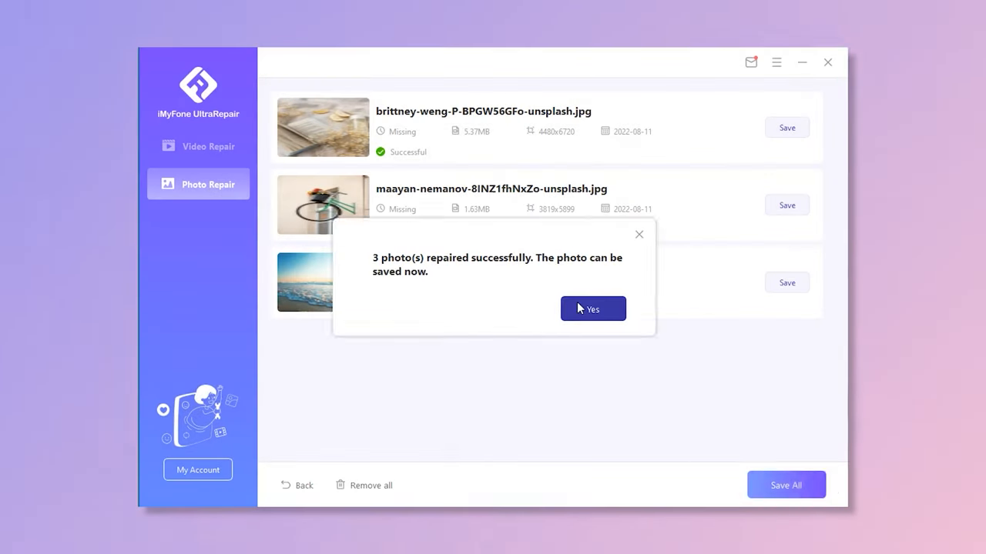
click(592, 308)
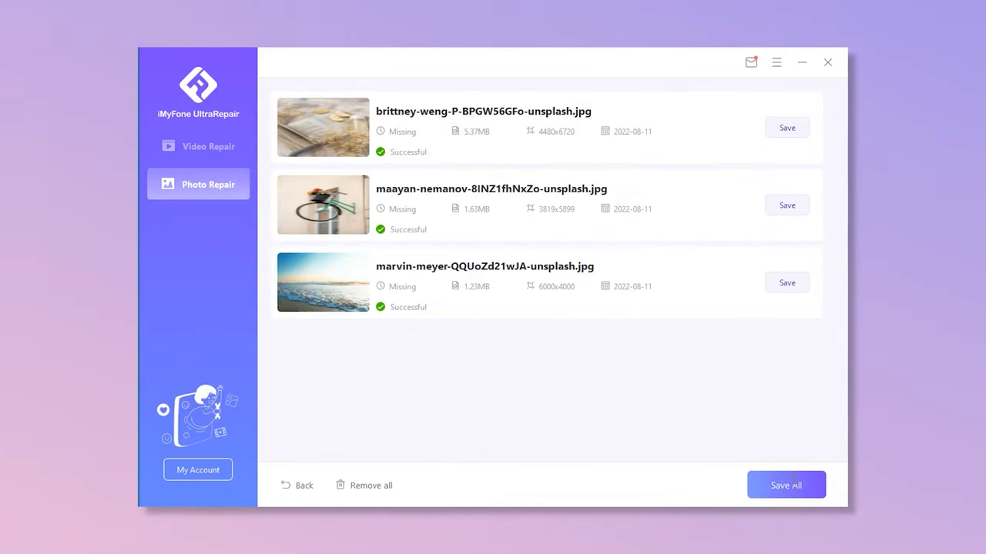
Step: Save all three repaired photos into the picture folder and acknowledge the save
click(785, 485)
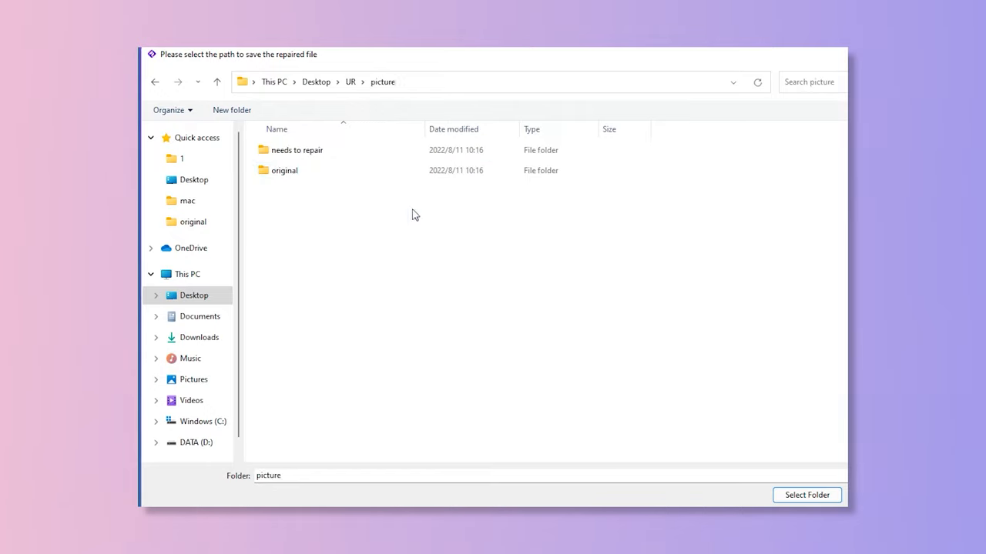
click(807, 494)
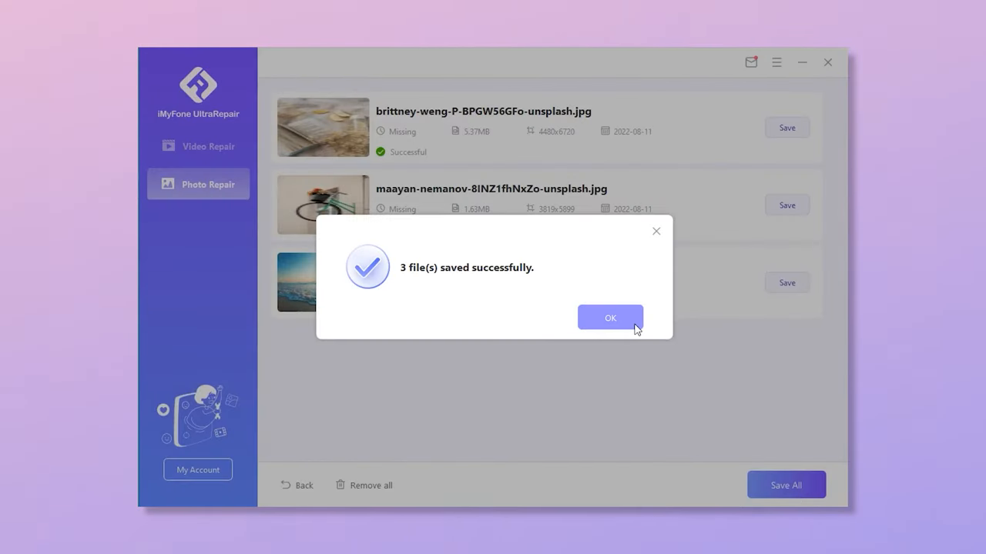
click(610, 317)
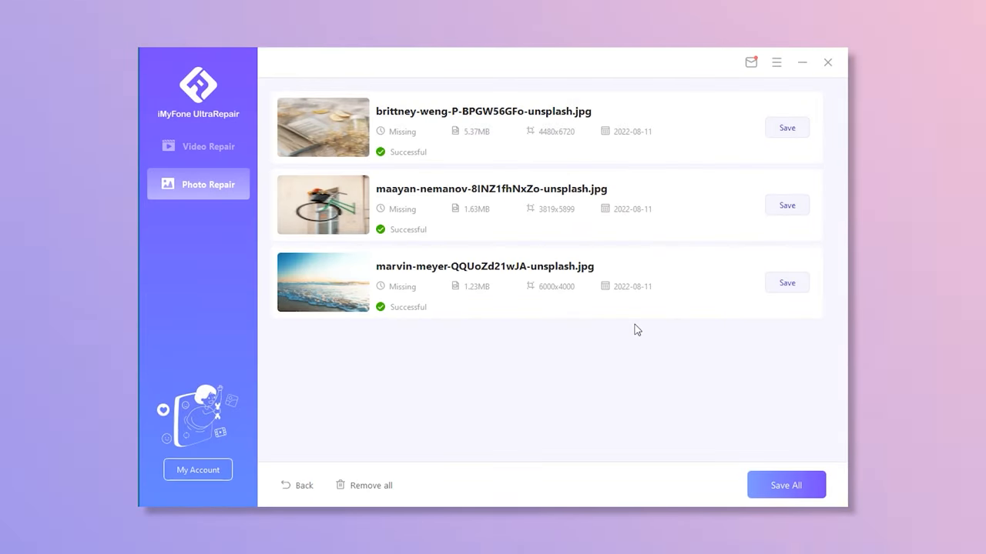